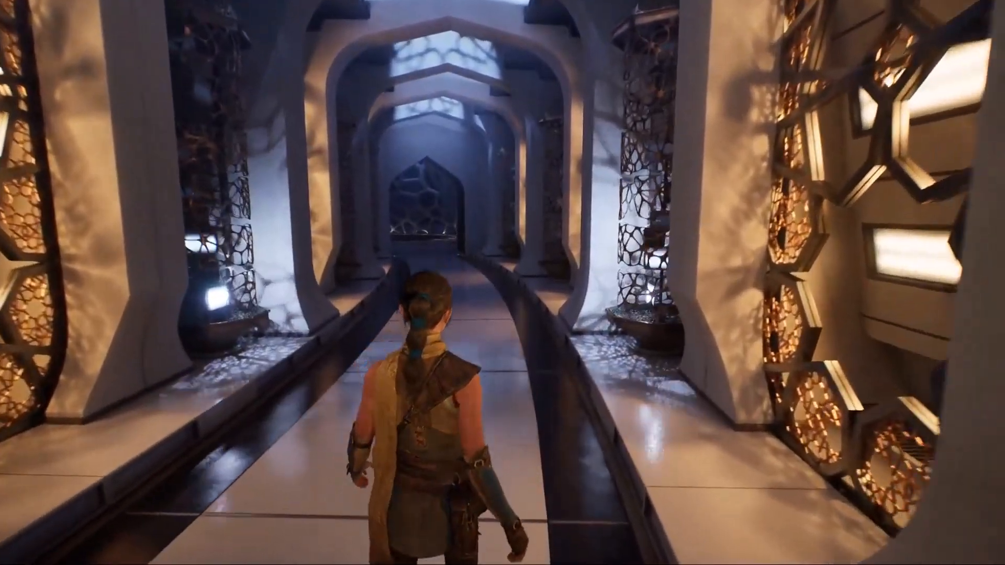
Show the Local Exposure feature details from the Rendering features grid
key(w)
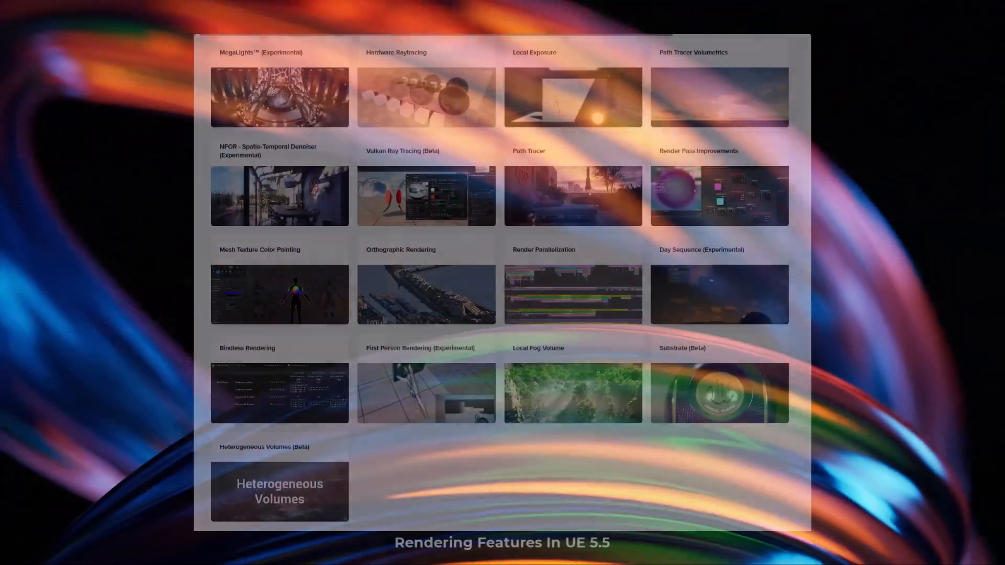
click(573, 97)
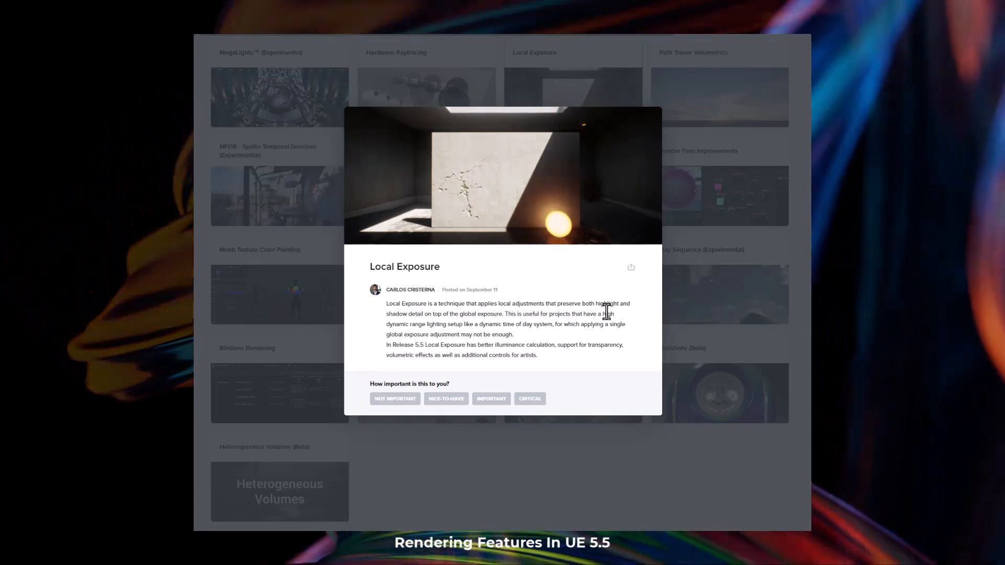
mouse_move(678, 347)
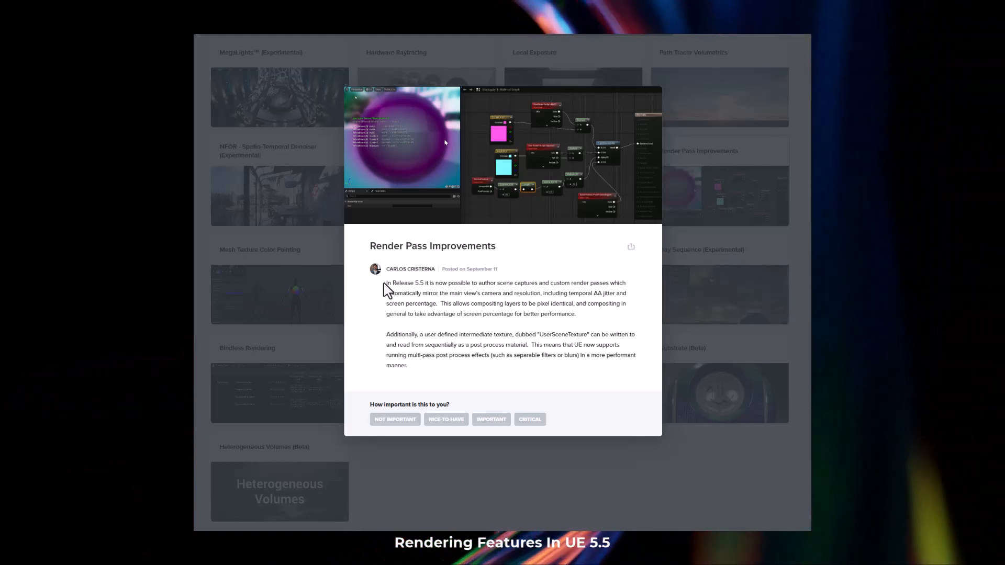
mouse_move(646, 399)
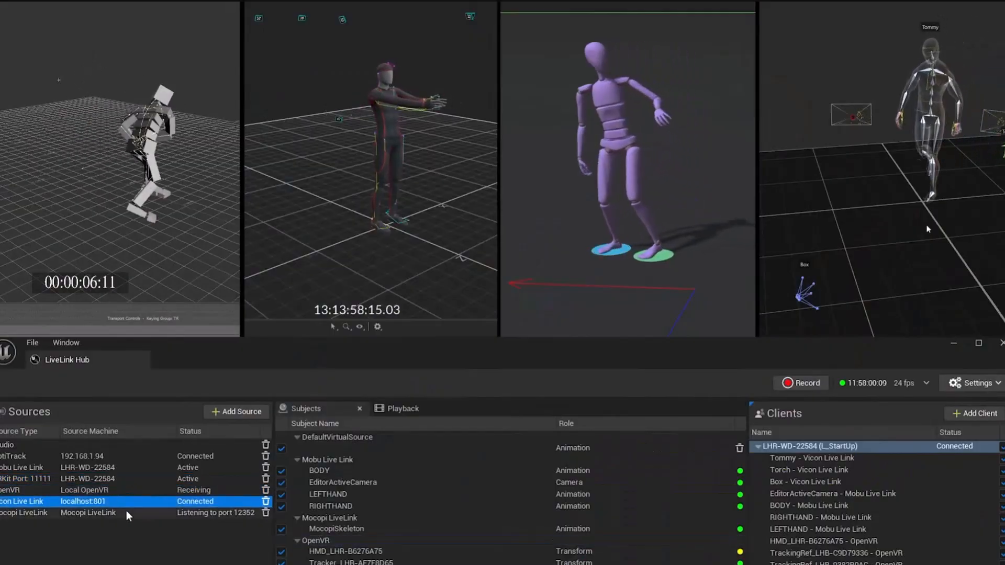
Step through the Live Link Hub, Control Rig and Time Warp clips to the Chooser Table editor
click(88, 512)
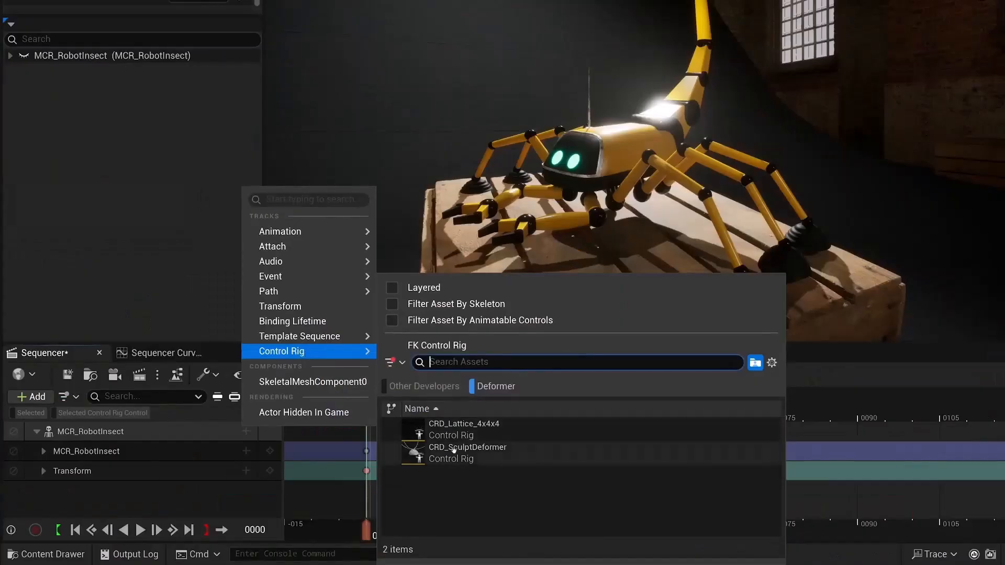
click(467, 447)
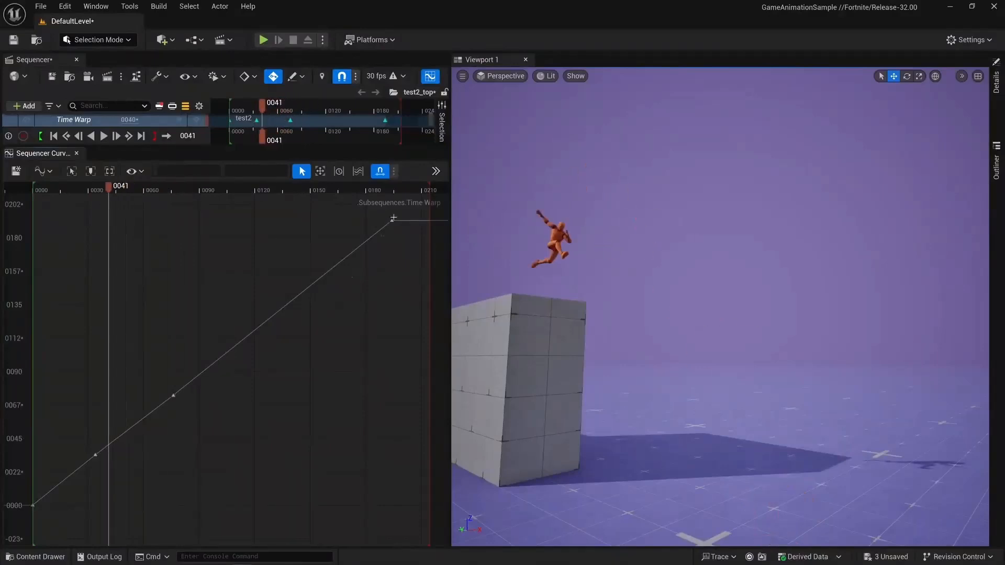
click(263, 40)
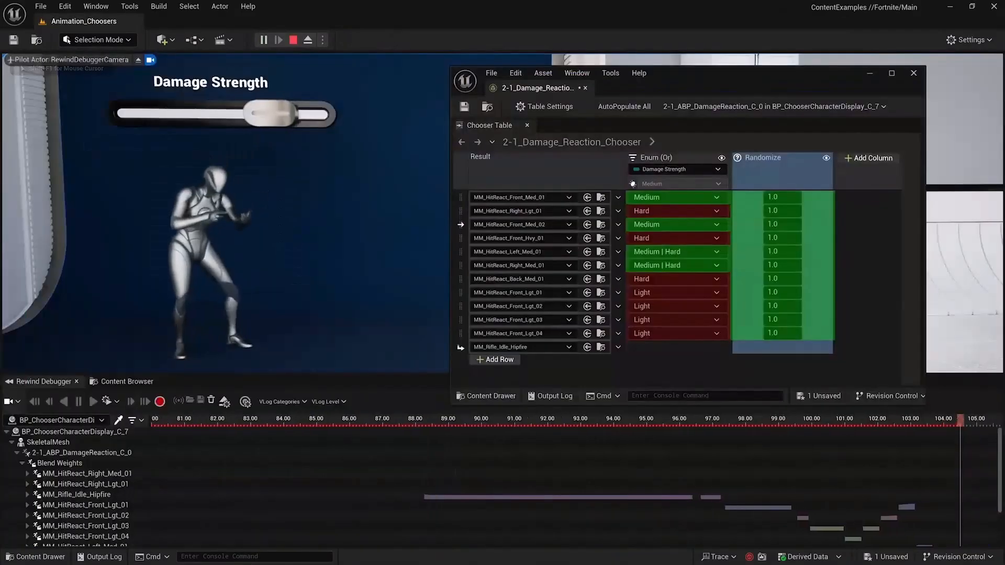
click(264, 39)
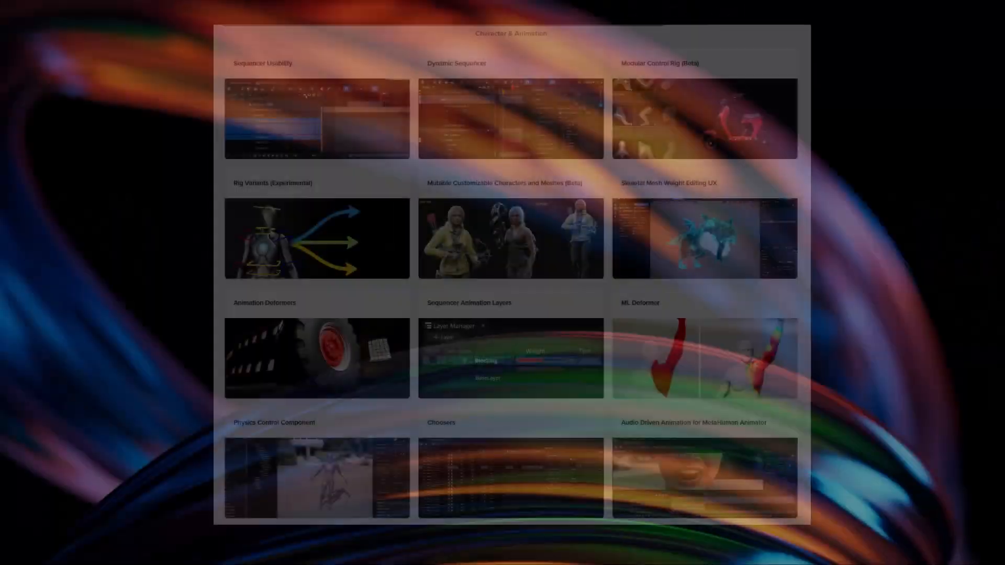
Show the Physics Control Component details from the Character & Animation grid
click(703, 118)
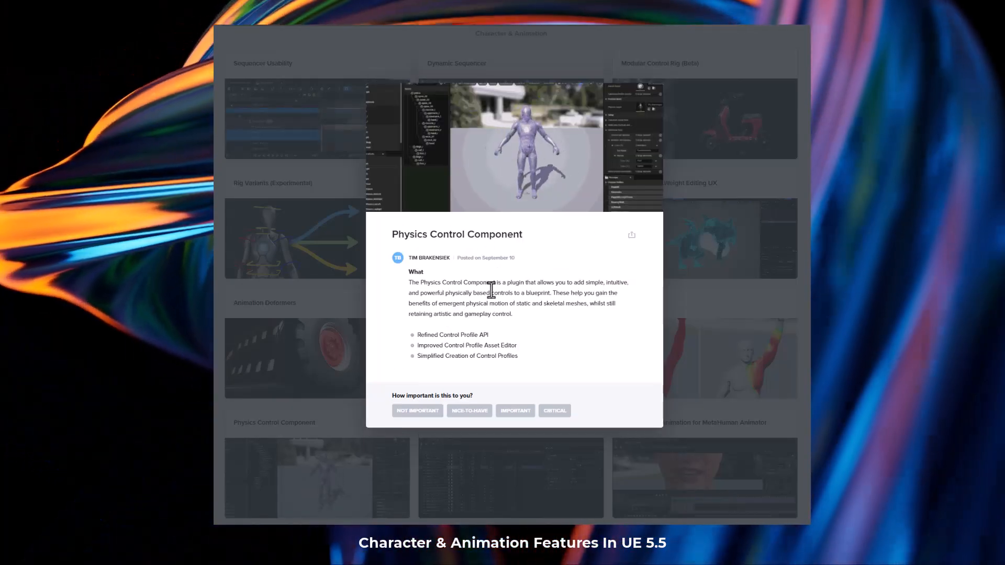
click(703, 477)
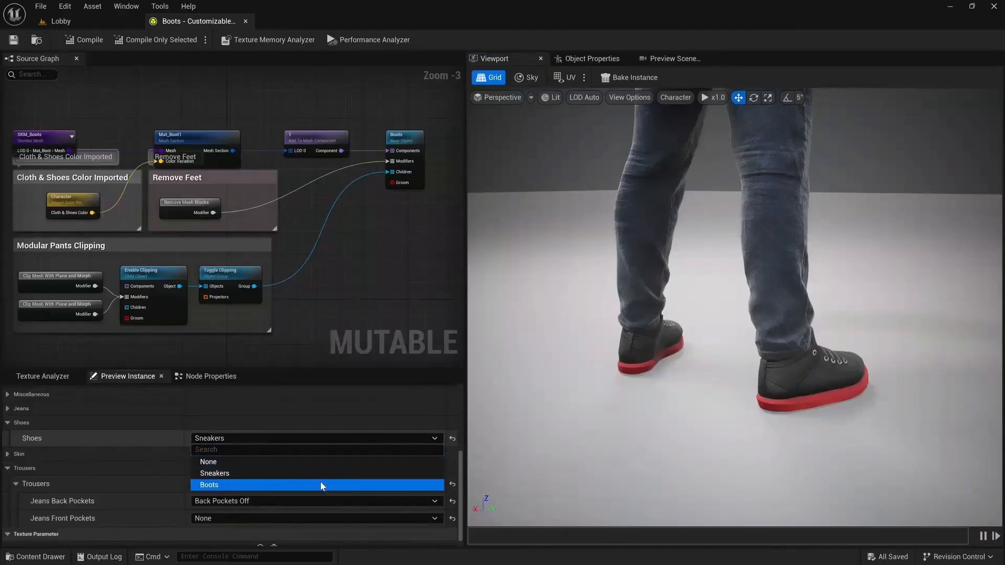
Choose Boots for the character's Shoes in the Mutable Preview Instance panel
click(209, 484)
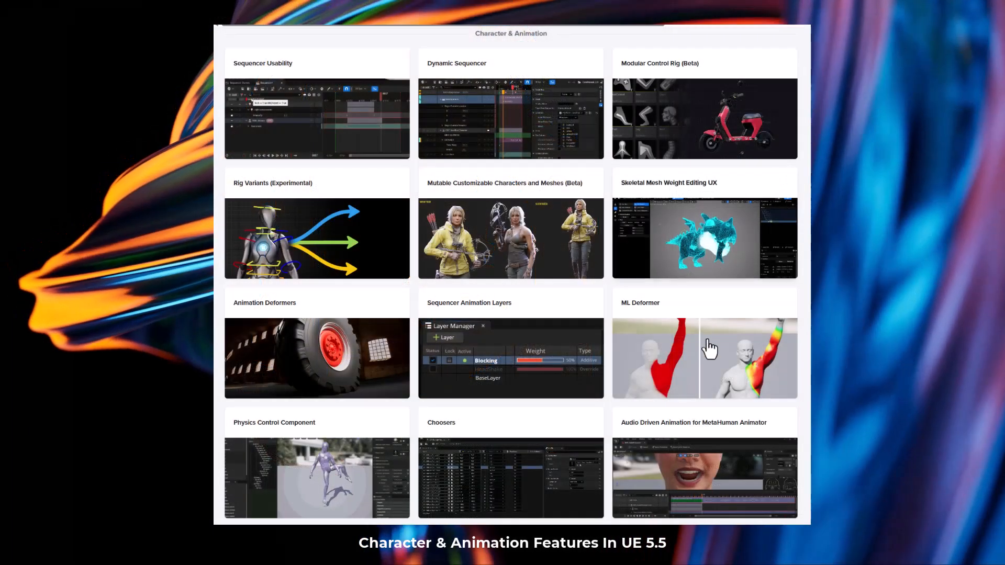
Show the ML Deformer details from the Character & Animation grid
click(704, 358)
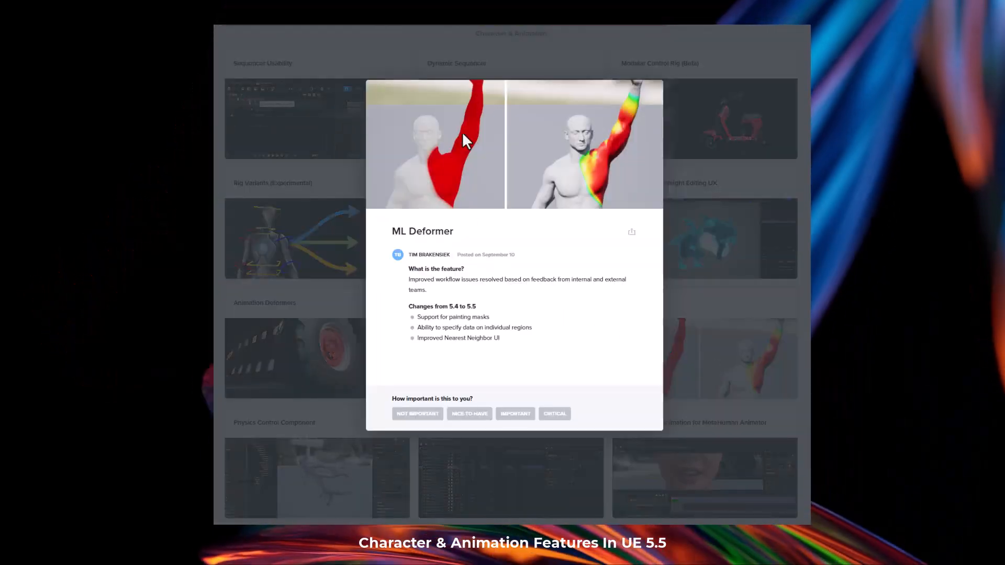
mouse_move(803, 307)
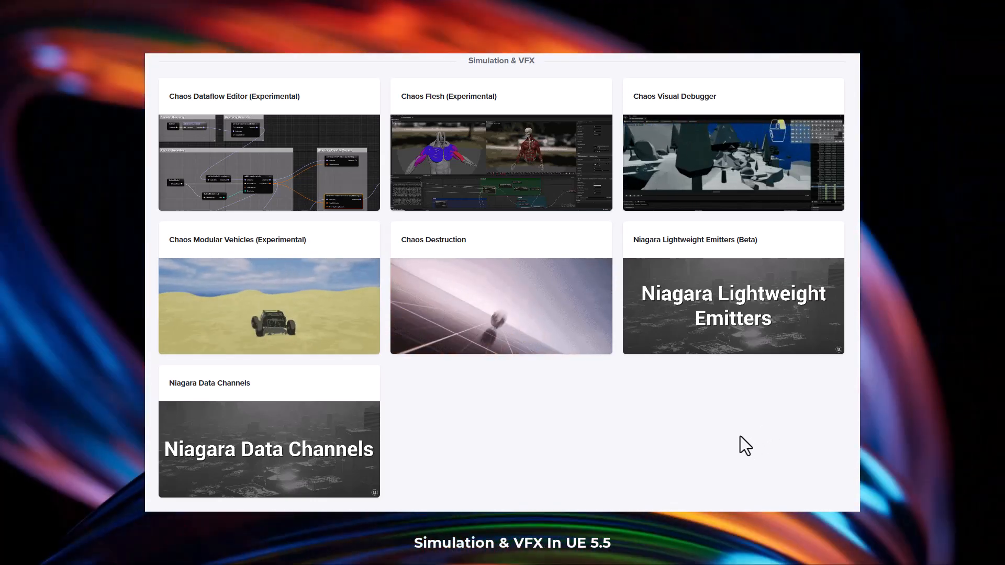
Bring up the Simulation & VFX feature card grid on the roadmap
click(733, 162)
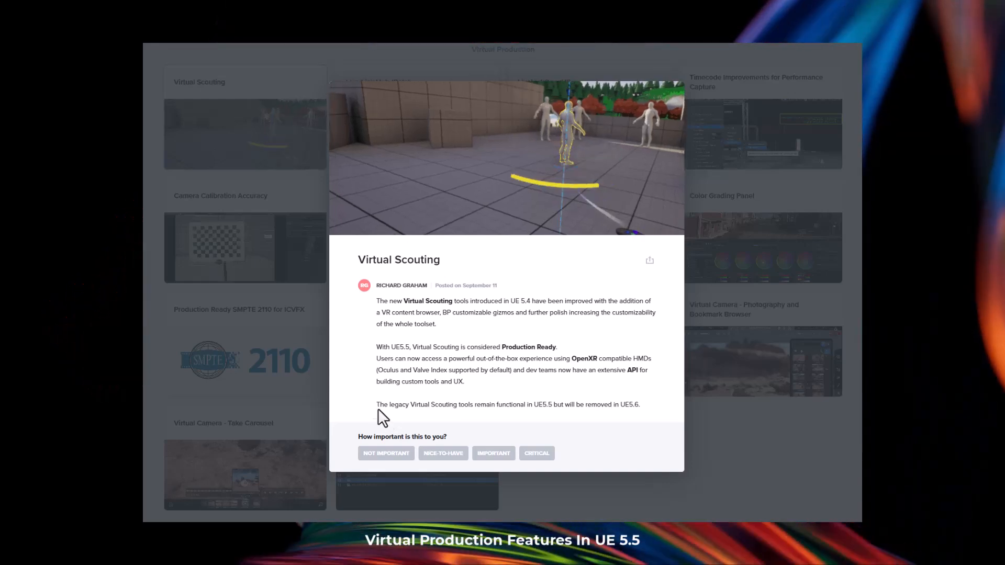
Highlight the legacy-tools-removed sentence in Virtual Scouting, then return to the Virtual Production grid
drag(376, 404, 638, 404)
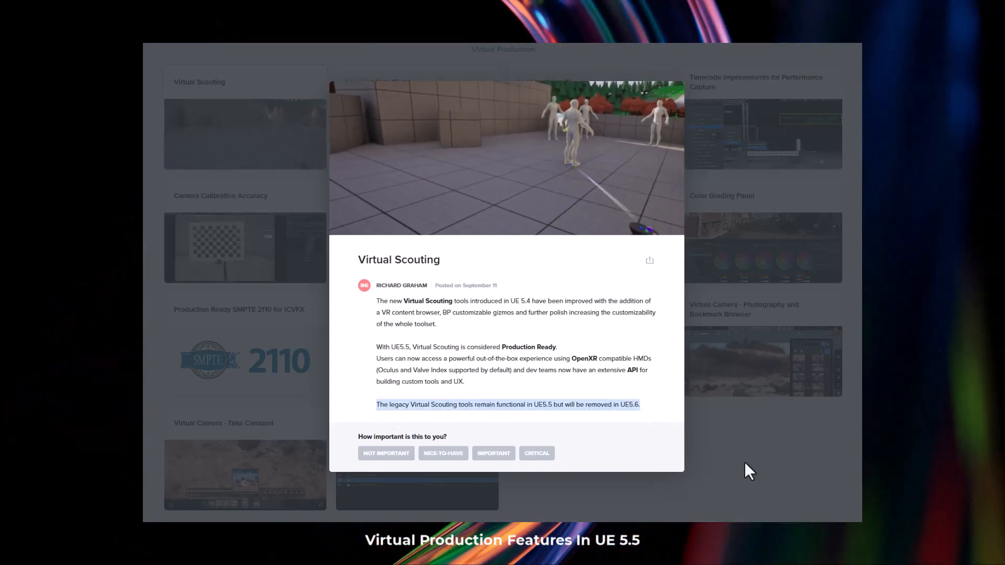
click(749, 471)
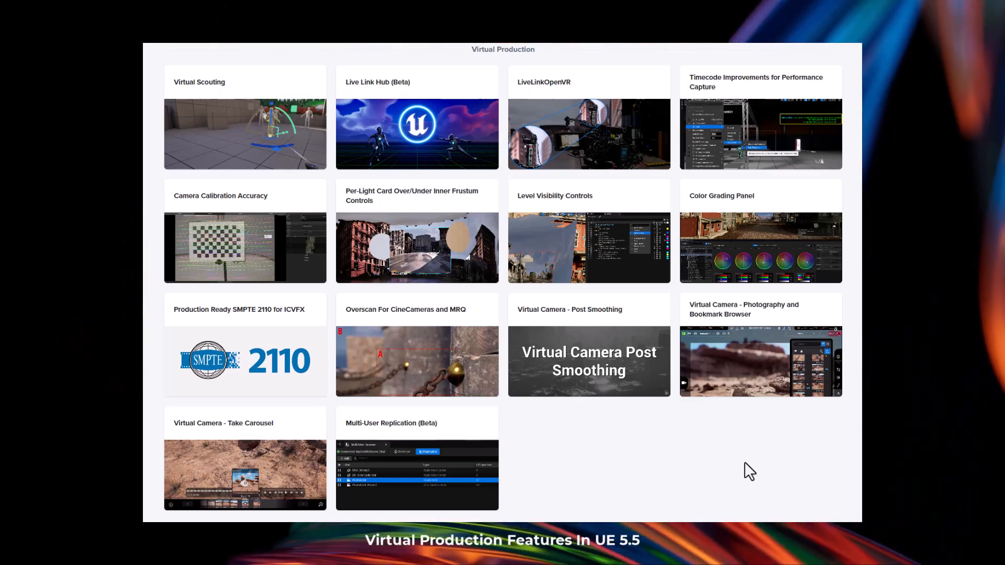
Show the Virtual Camera - Photography and Bookmark Browser feature details
click(760, 361)
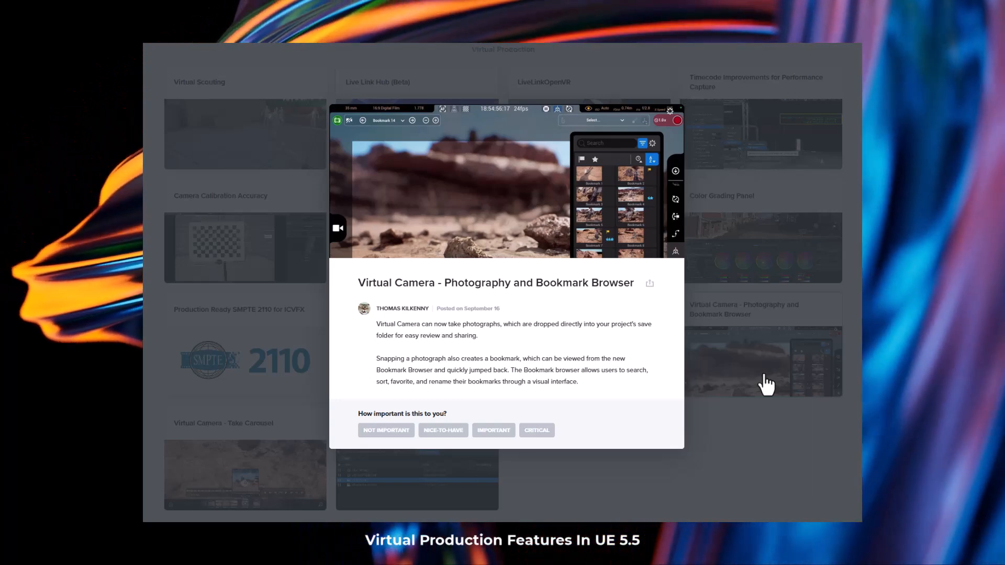
mouse_move(767, 381)
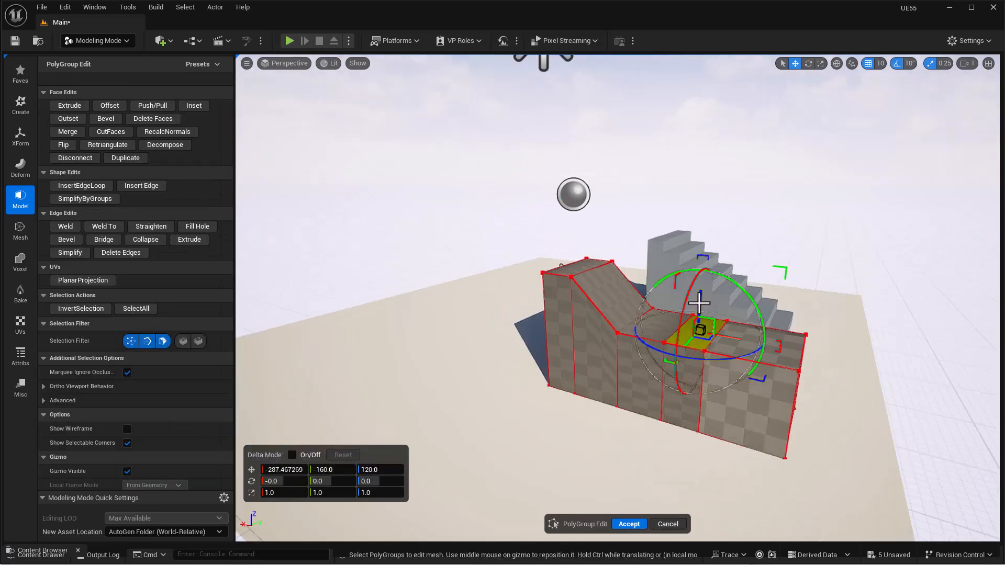
Bevel the selected block edge with 6 subdivisions in PolyGroup Edit and accept it
click(105, 118)
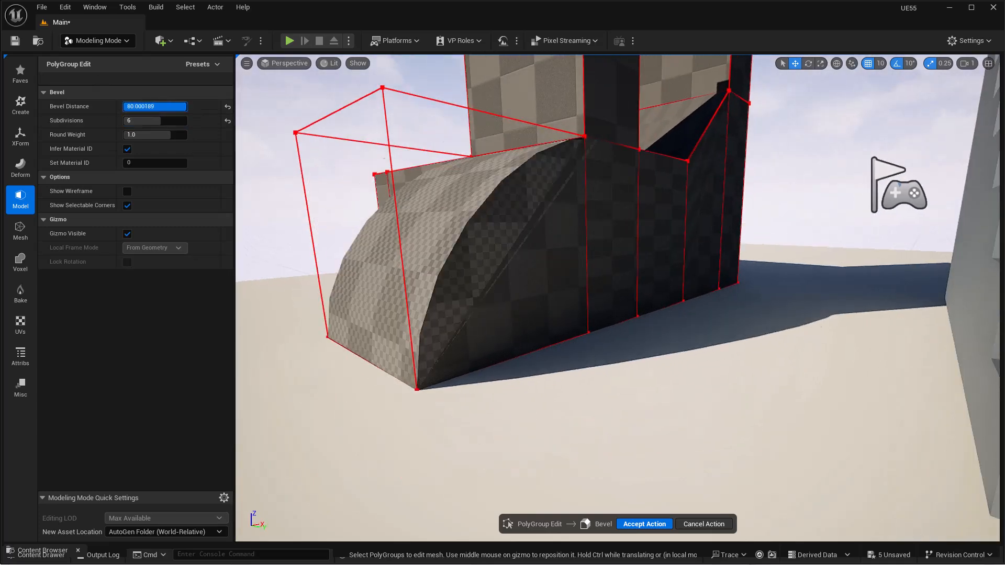
click(643, 523)
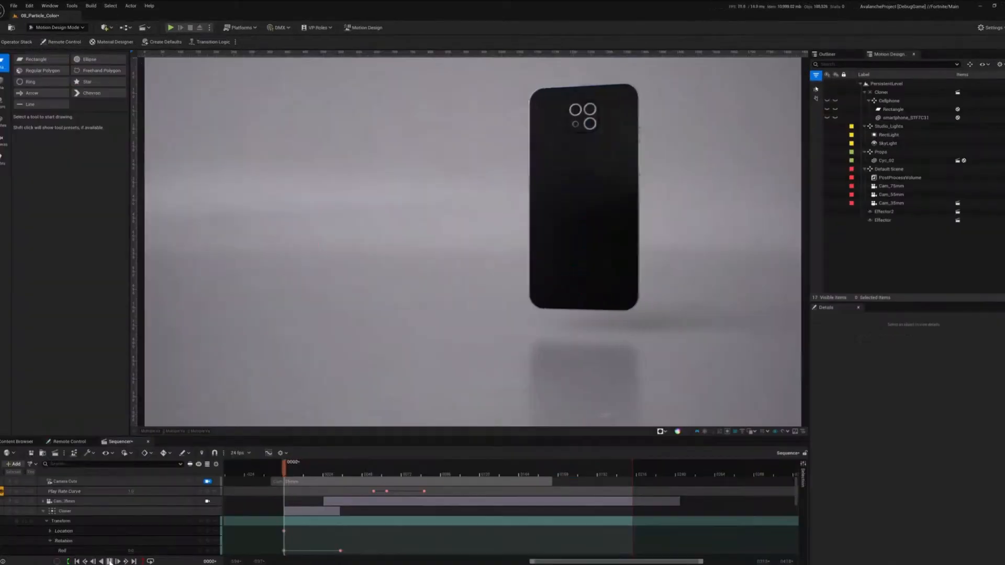
Show the floating smartphone Motion Design scene with its Sequencer animation
click(118, 561)
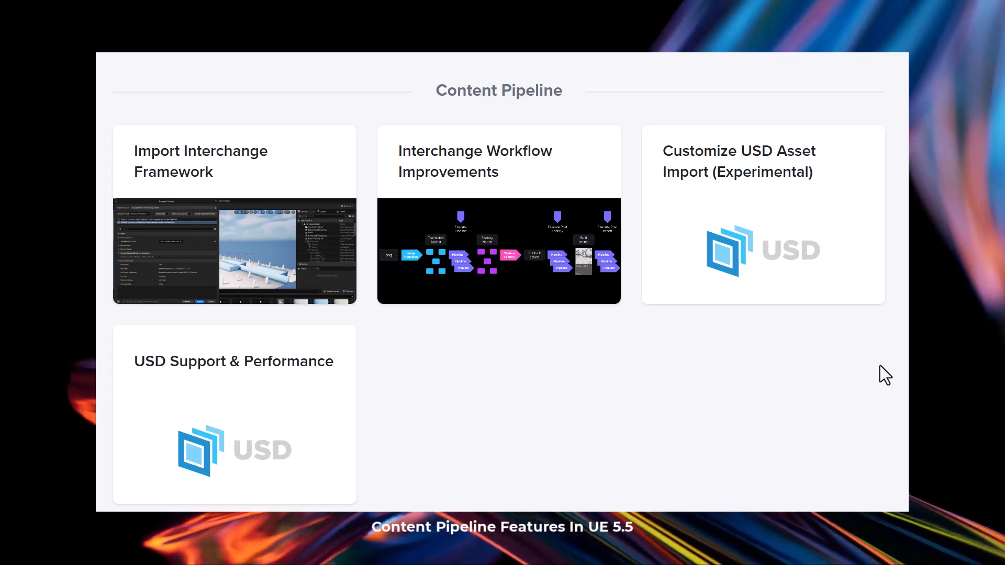
mouse_move(865, 322)
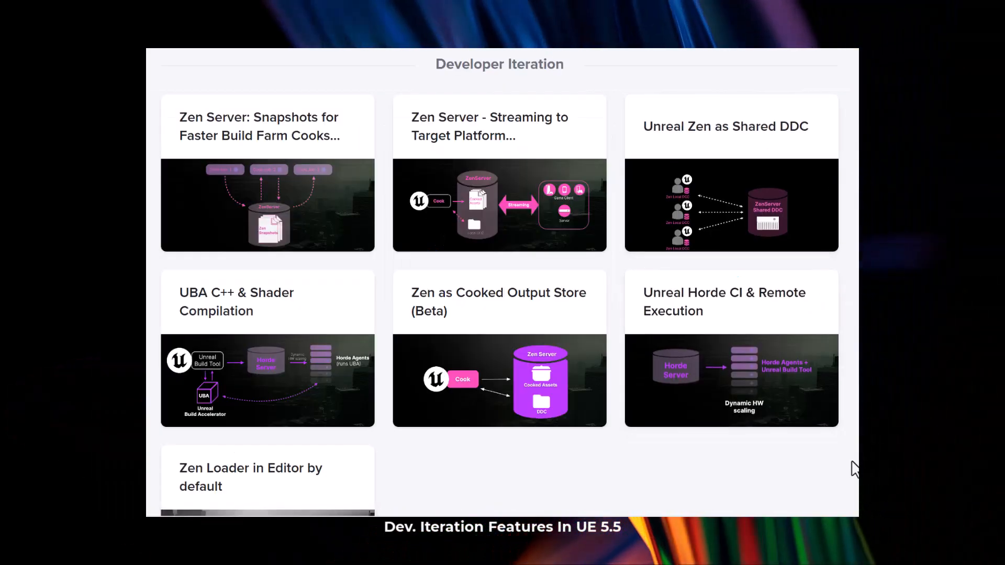
Scroll the roadmap down to the Developer Iteration cards for Zen Server, UBA and Horde
scroll(down, 3)
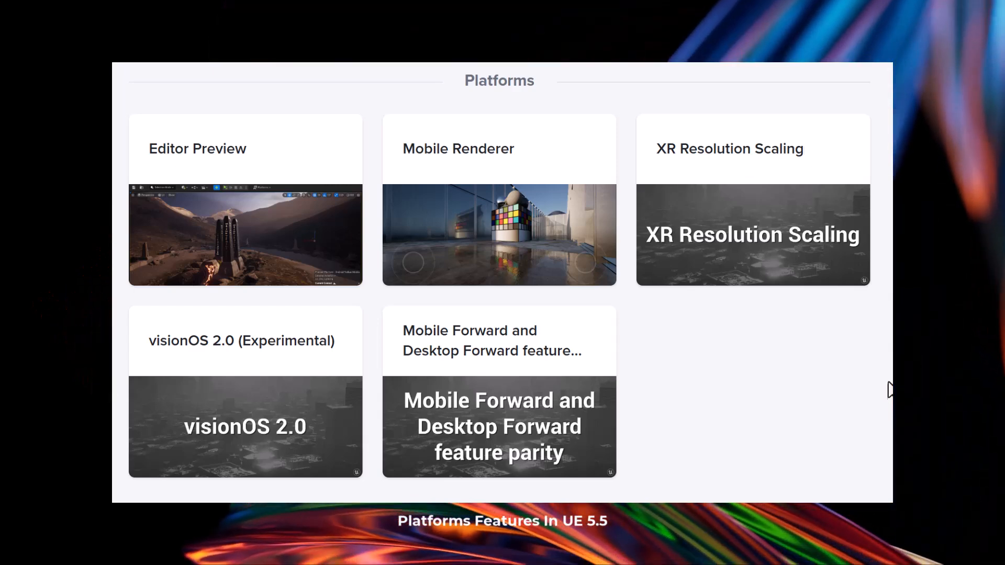
mouse_move(890, 365)
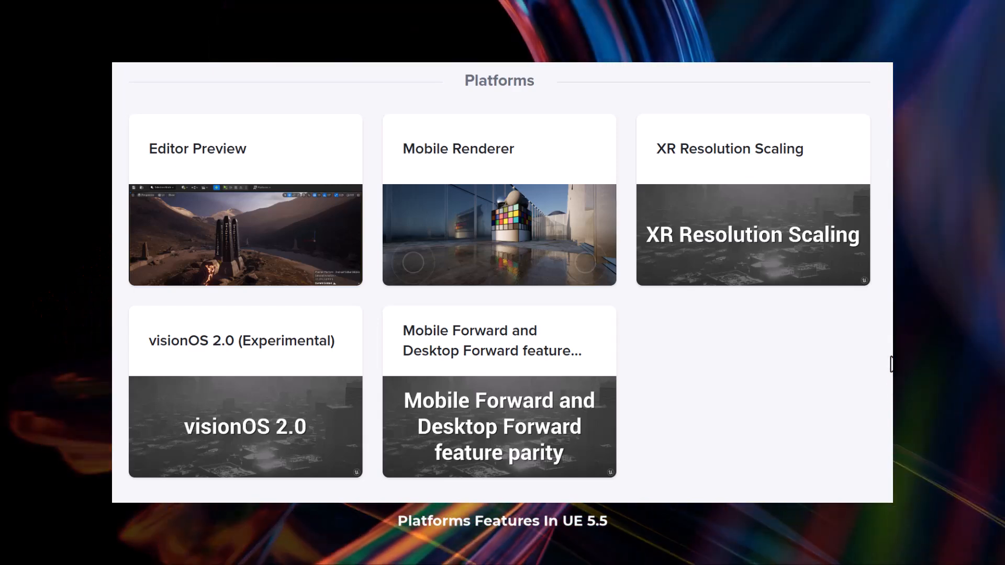